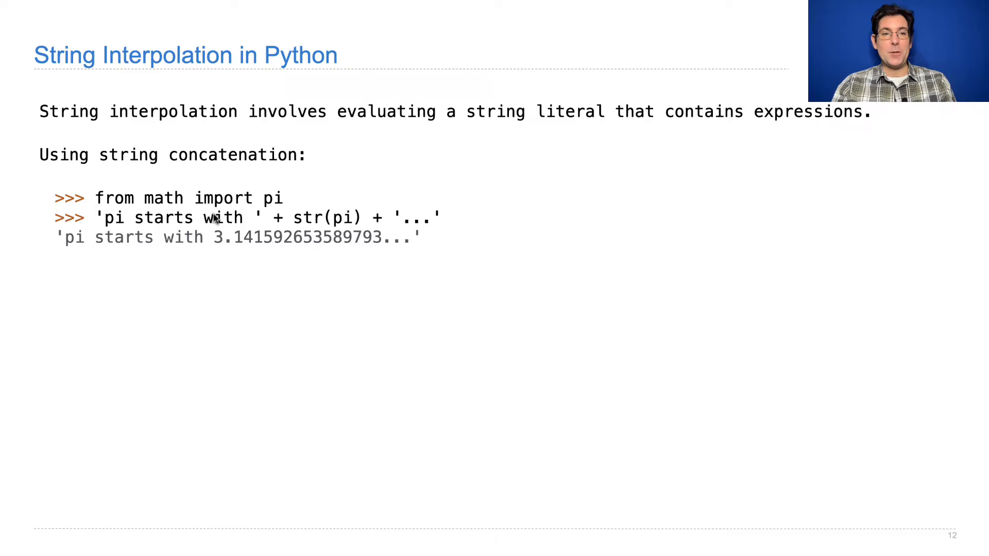
mouse_move(365, 252)
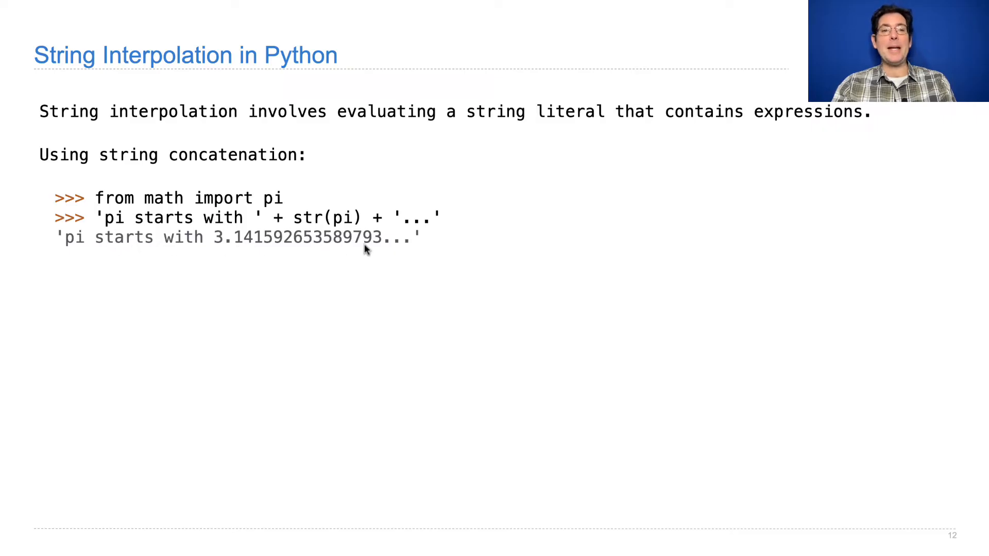
mouse_move(116, 226)
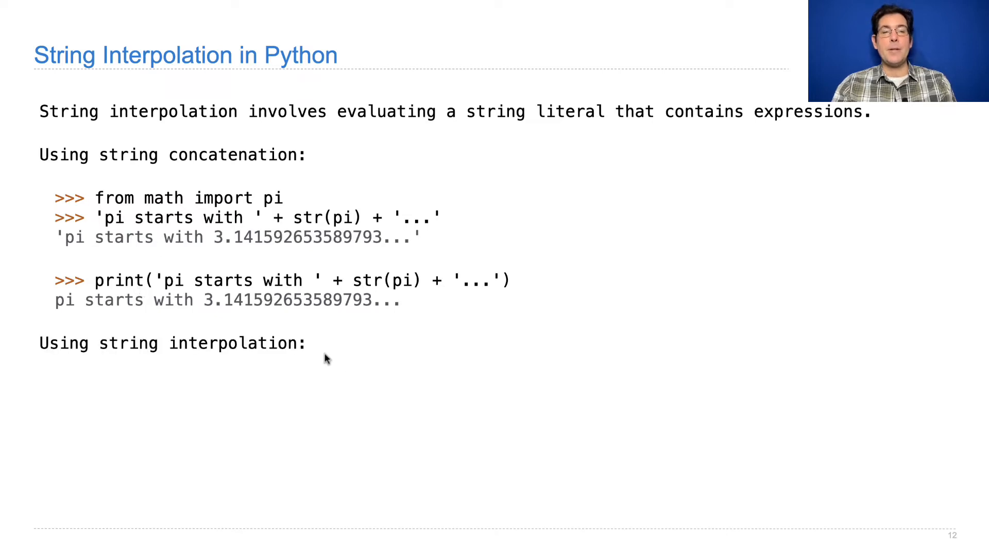
mouse_move(481, 236)
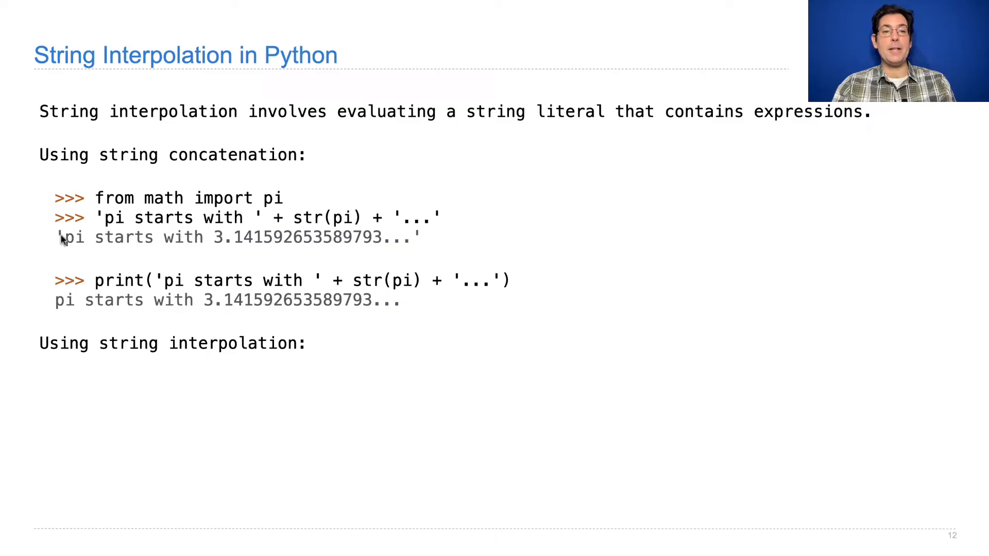
mouse_move(478, 294)
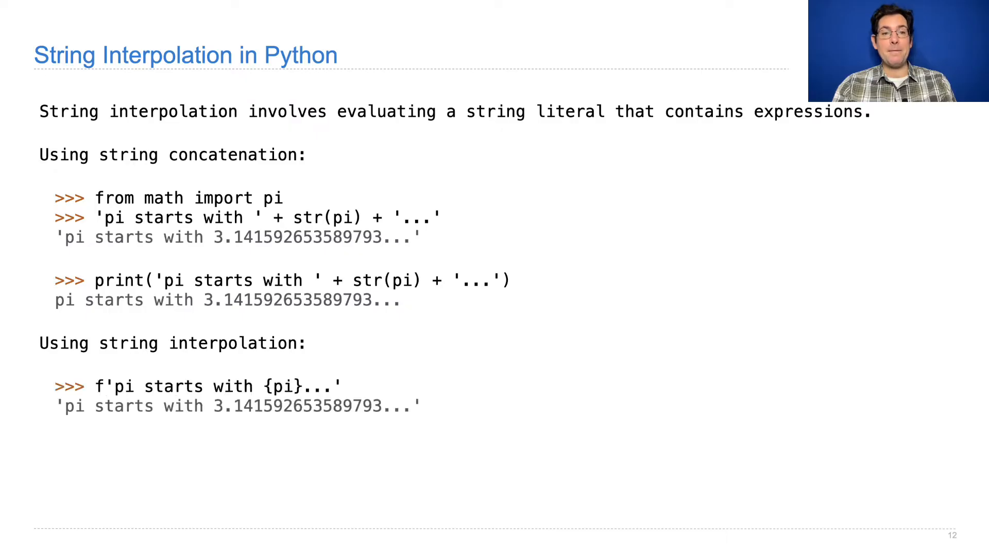
mouse_move(238, 361)
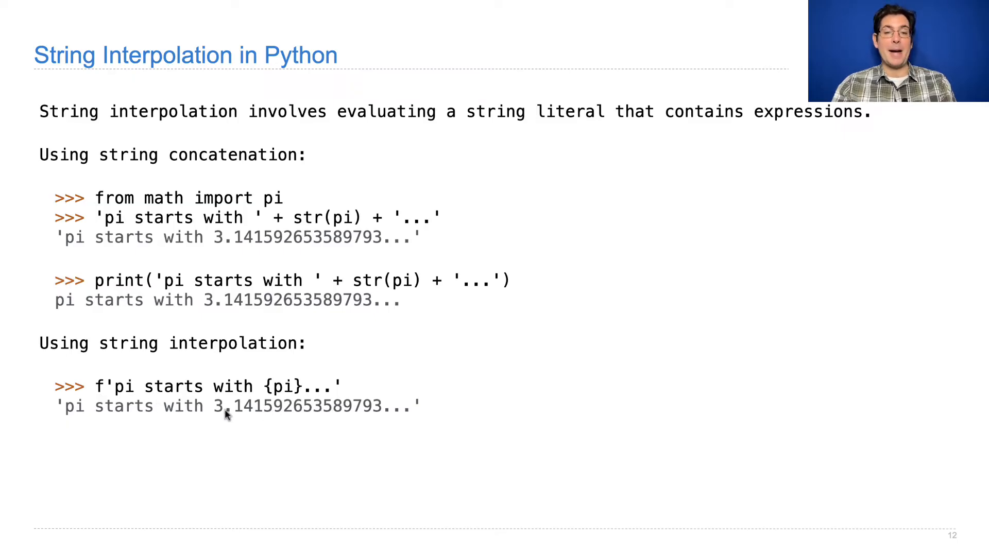
mouse_move(365, 415)
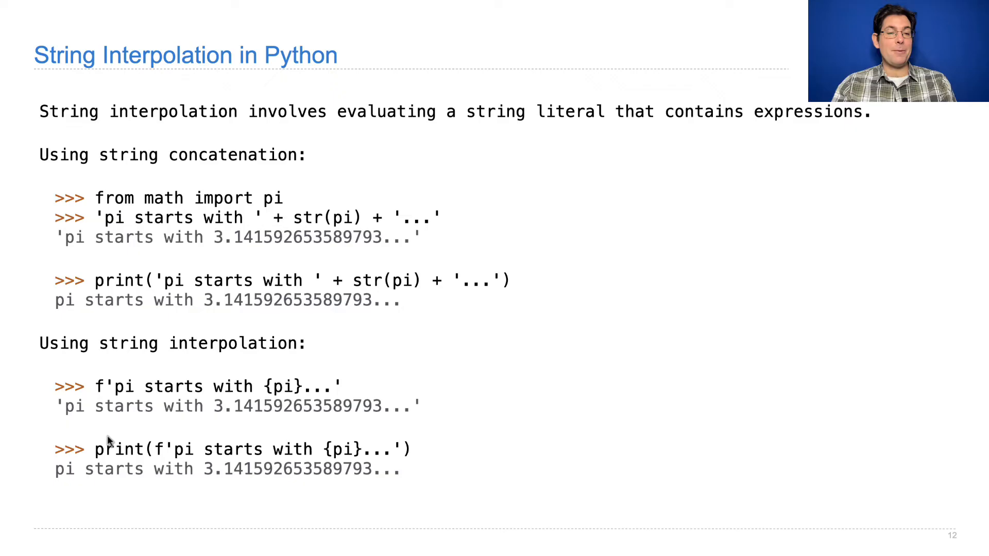
mouse_move(413, 486)
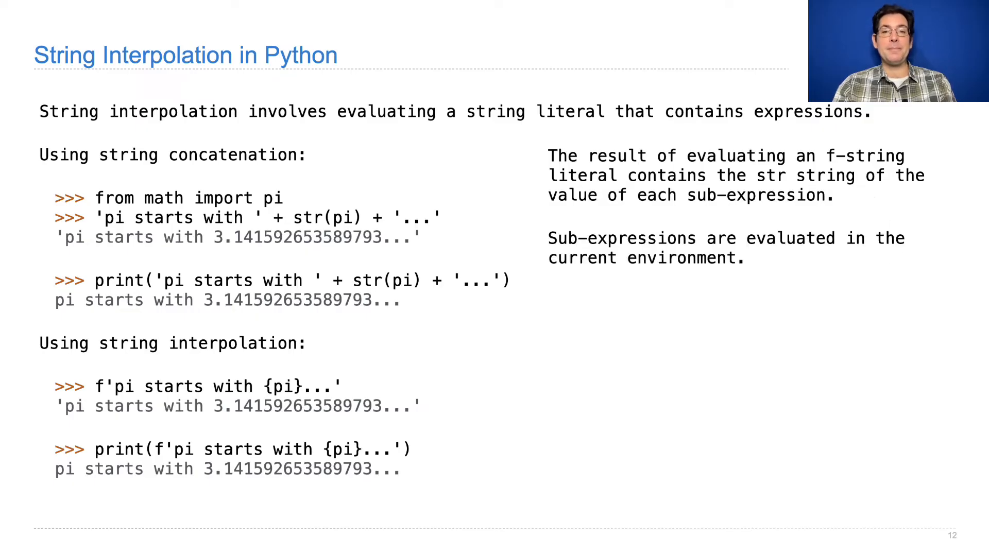
mouse_move(784, 257)
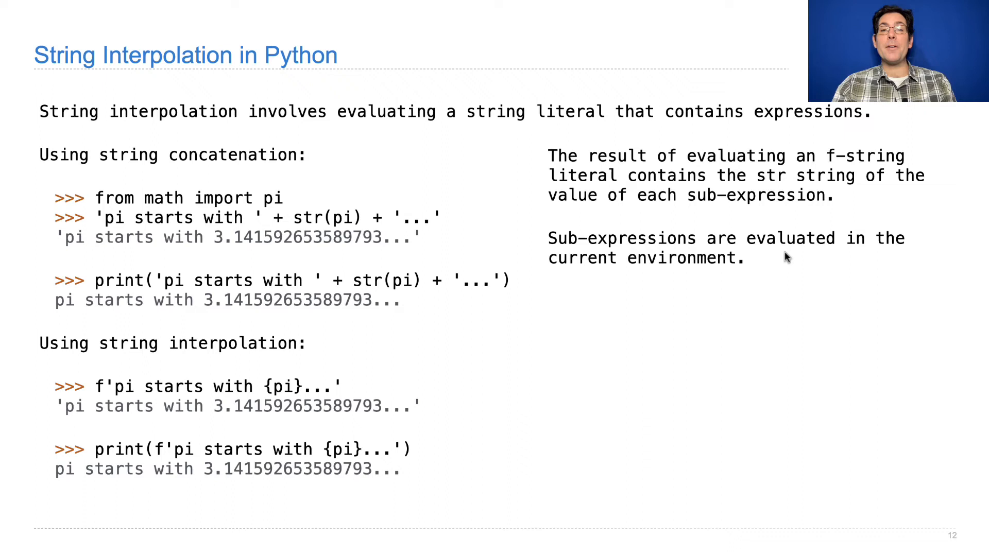
mouse_move(785, 257)
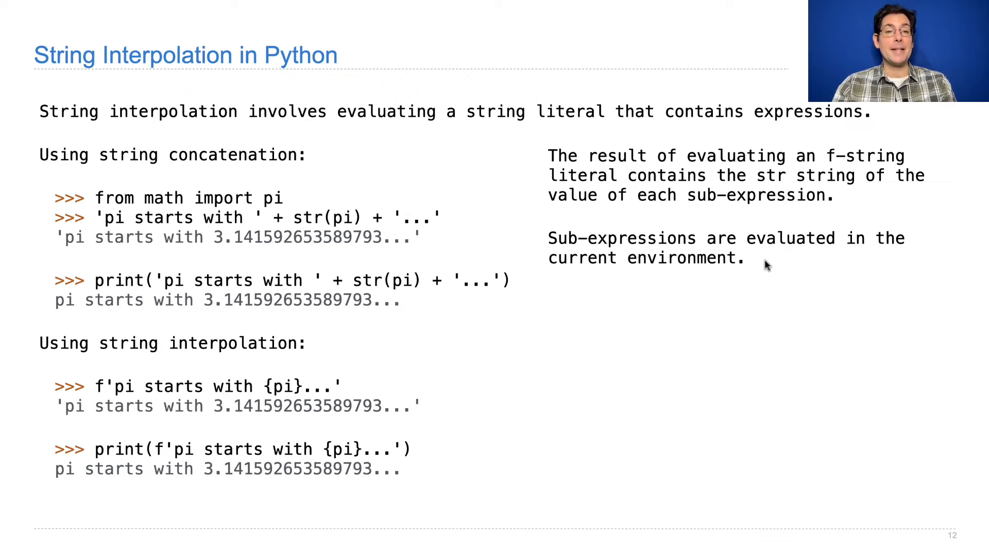
mouse_move(324, 362)
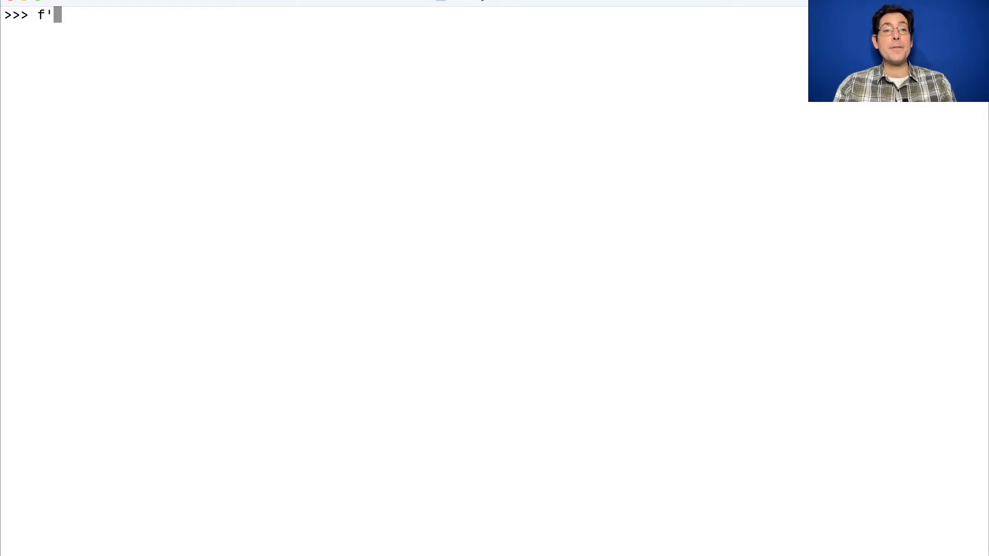
Step: Enter '2 + 2 = 2 + 2' literally, then wrap the second 2 + 2 in braces so it evaluates to 4
type("2")
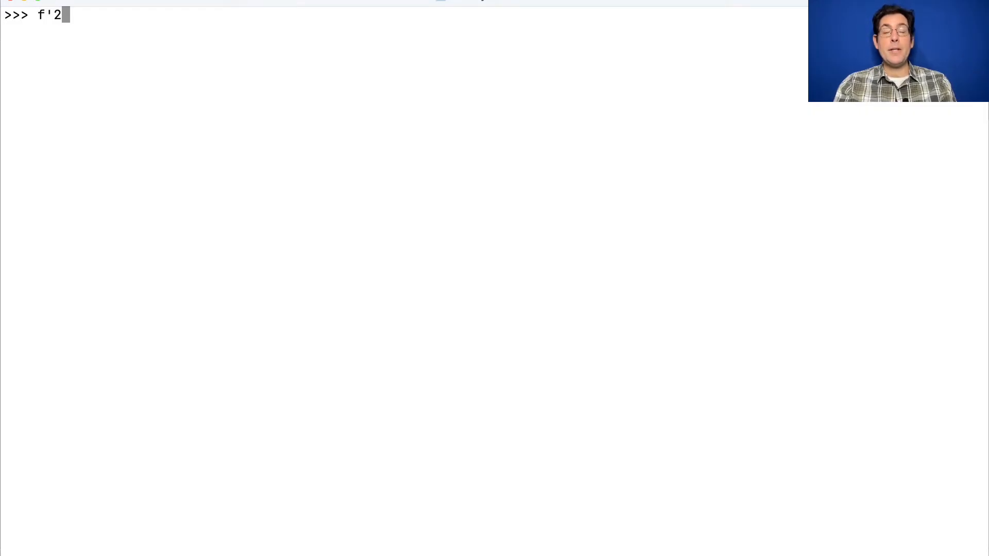
type("+ 2 = 2 + 2'")
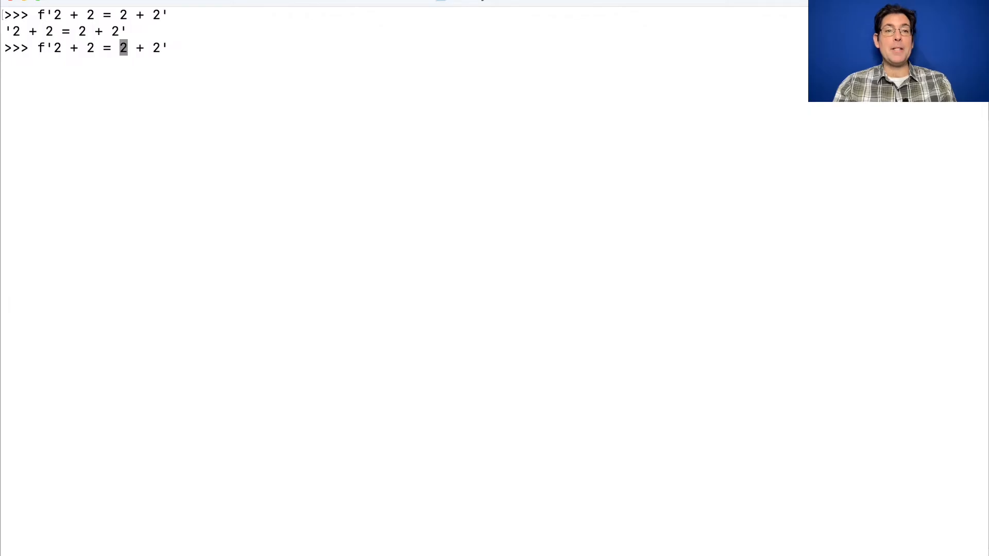
type("{")
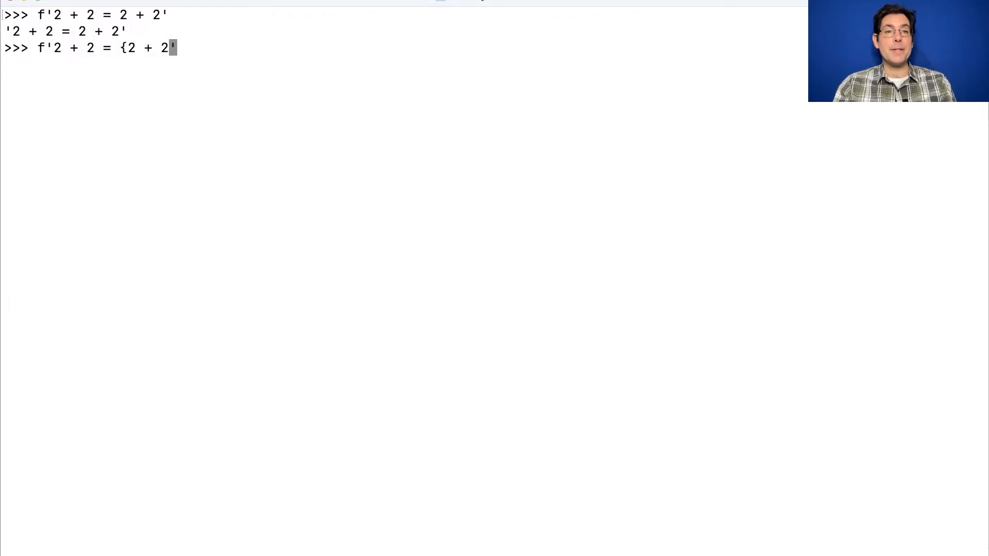
type("}")
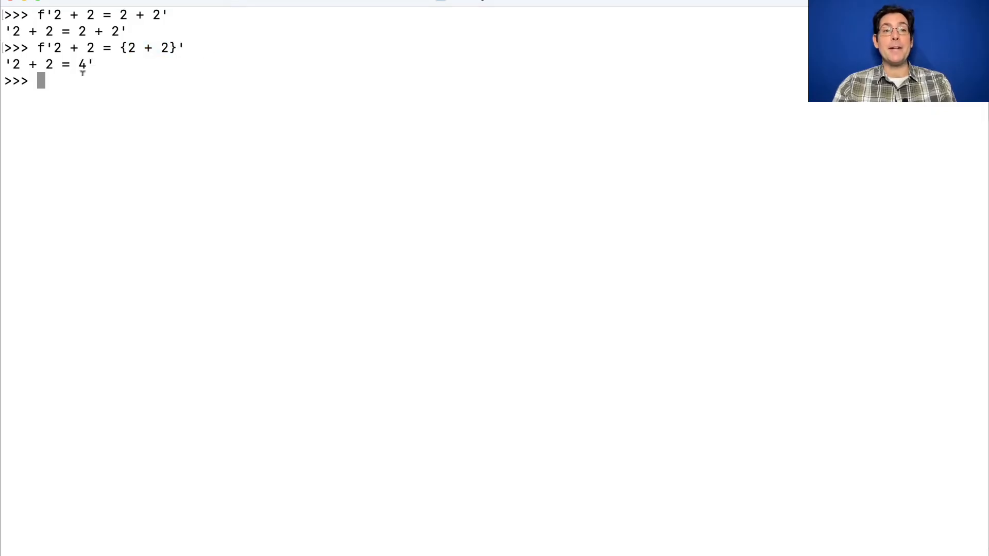
mouse_move(150, 87)
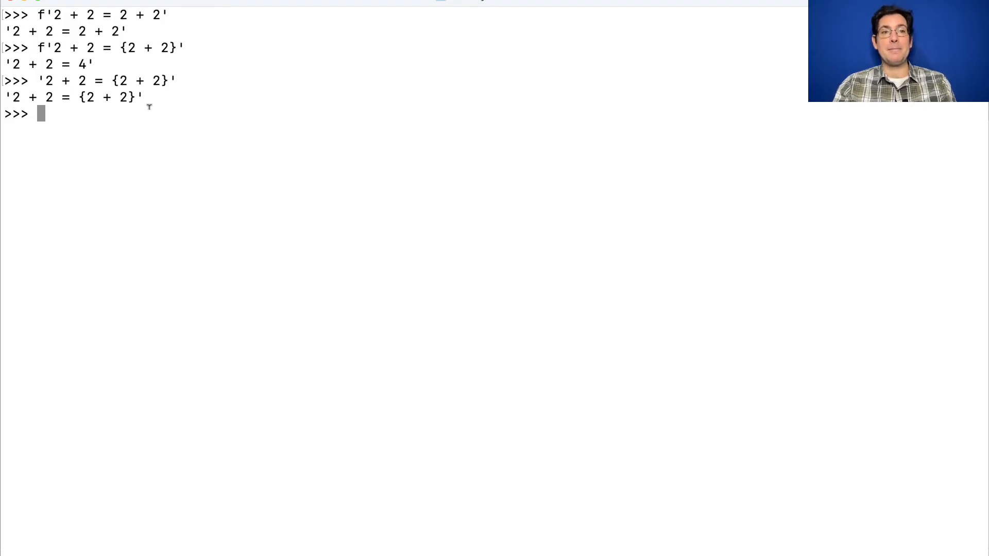
Step: Evaluate f'2 + 2 = {abs(2 + 2)}' using the built-in abs
type("f'2 + 2 = {2 + 2}'")
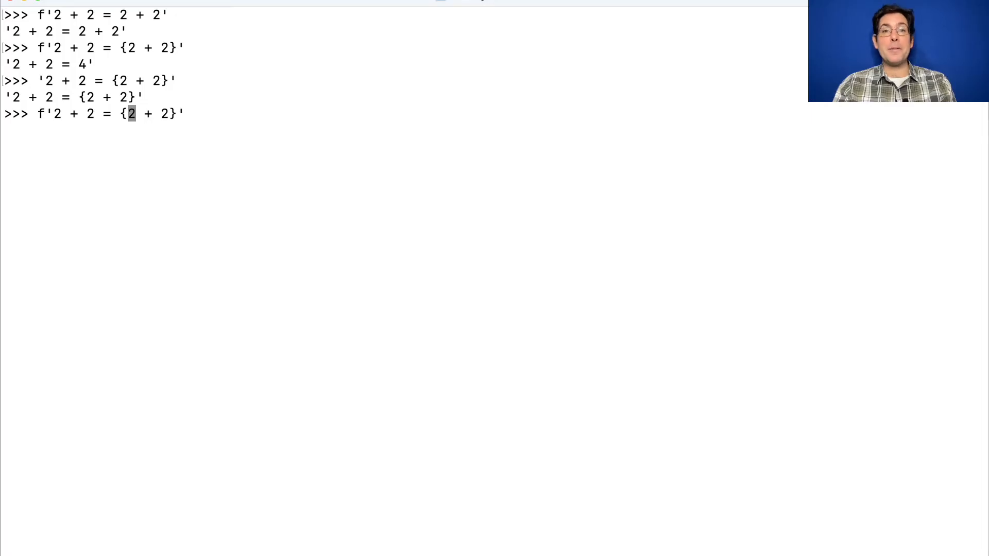
type("abs(")
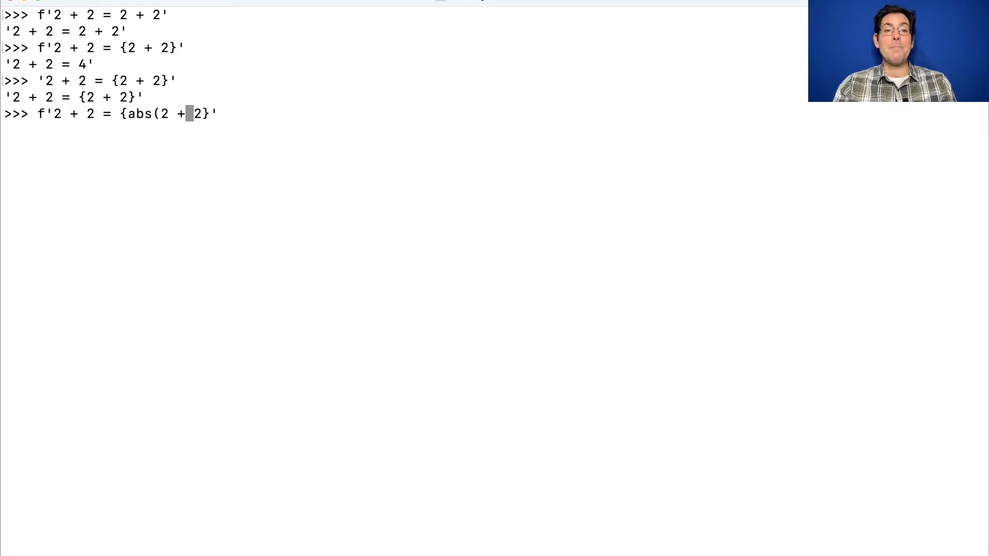
type(")")
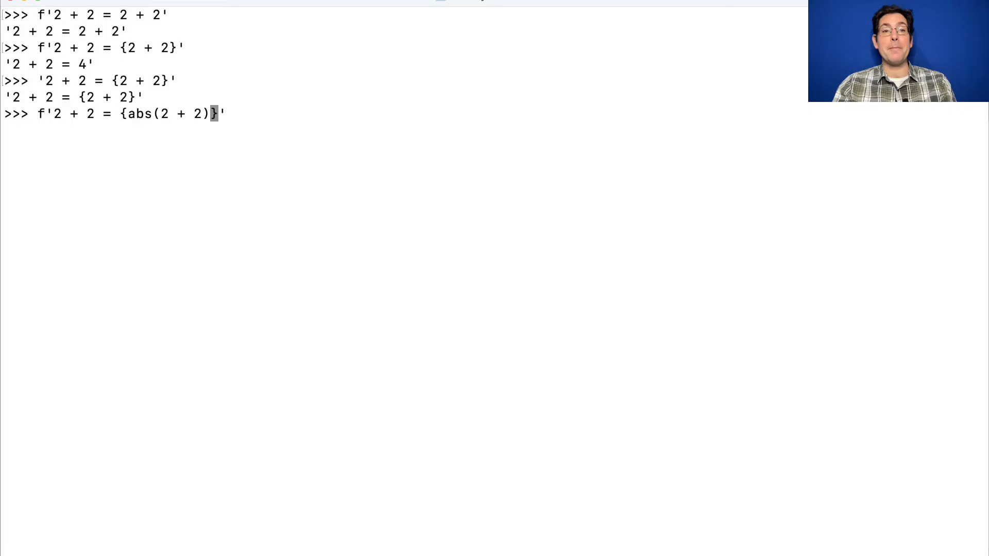
type("abs")
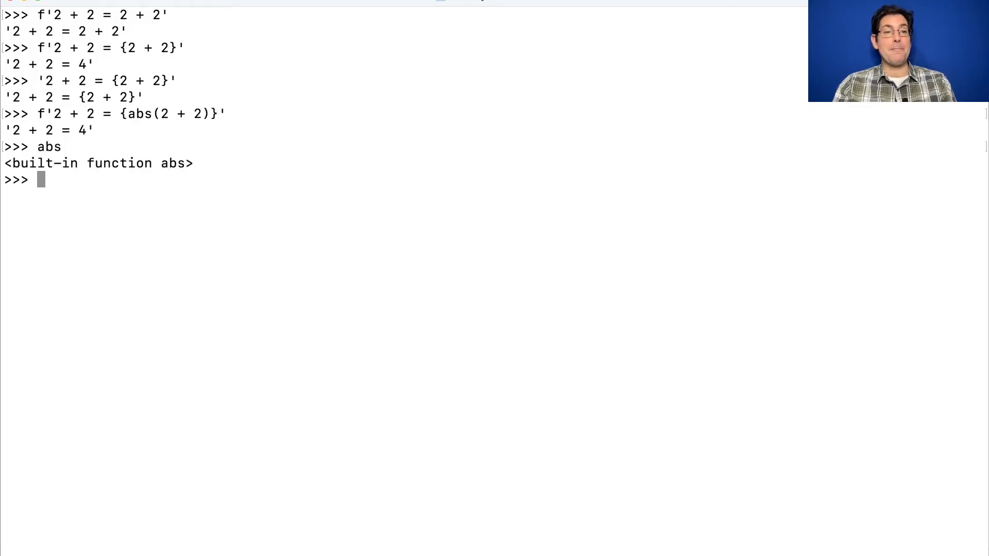
Step: Rebind abs to float and rerun the f-string to get '2 + 2 = 4.0', then begin a lambda version
type("abs = float")
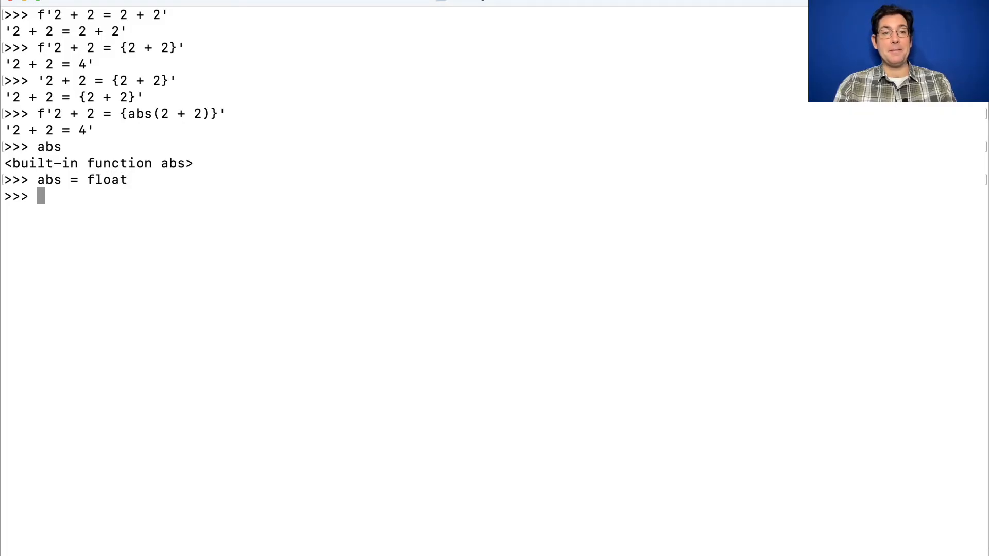
type("f'2 + 2 = {abs(2 + 2)}'")
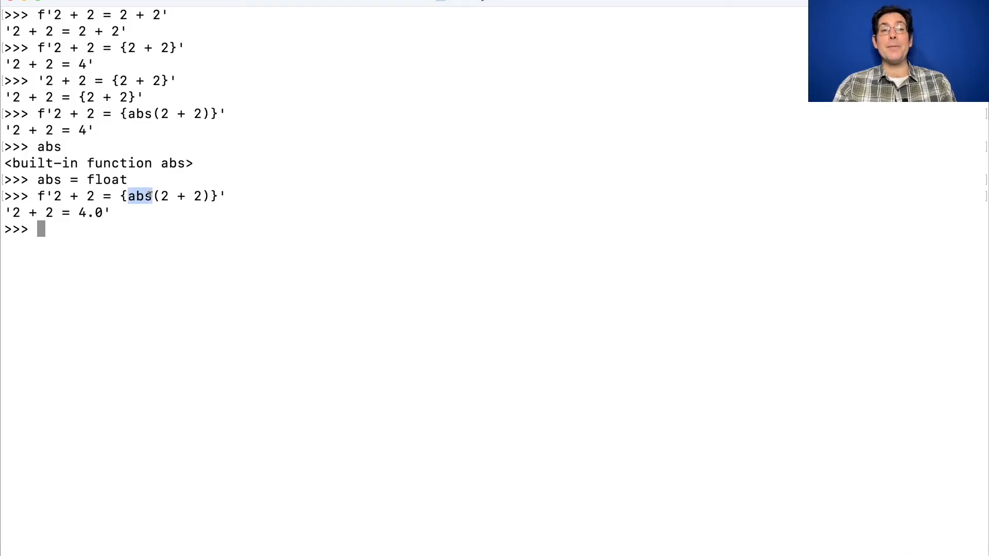
type("f'2 + 2 = {abs(2 }'")
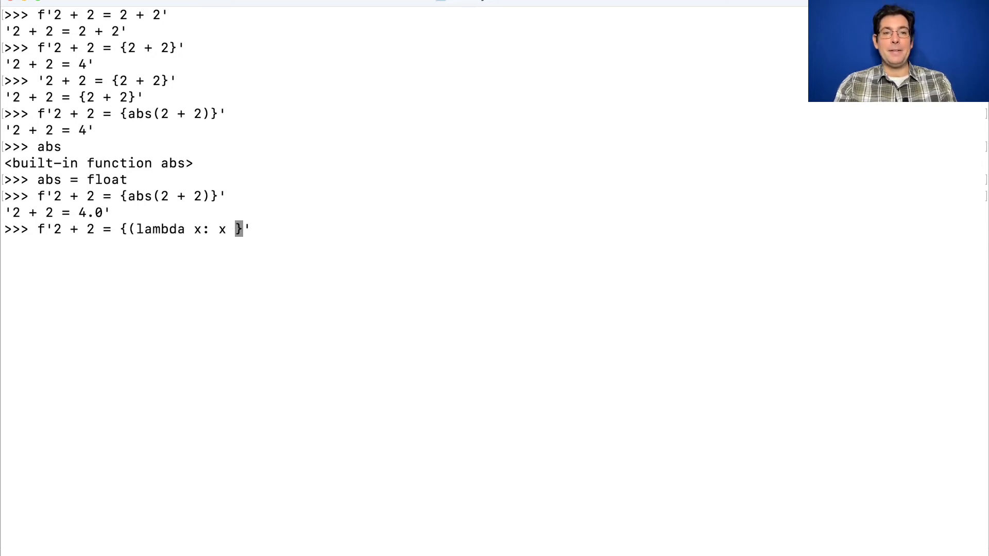
Step: Complete f'2 + 2 = {(lambda x: x + x)(2)}' so the lambda evaluates to '2 + 2 = 4'
type("+ x)(2")
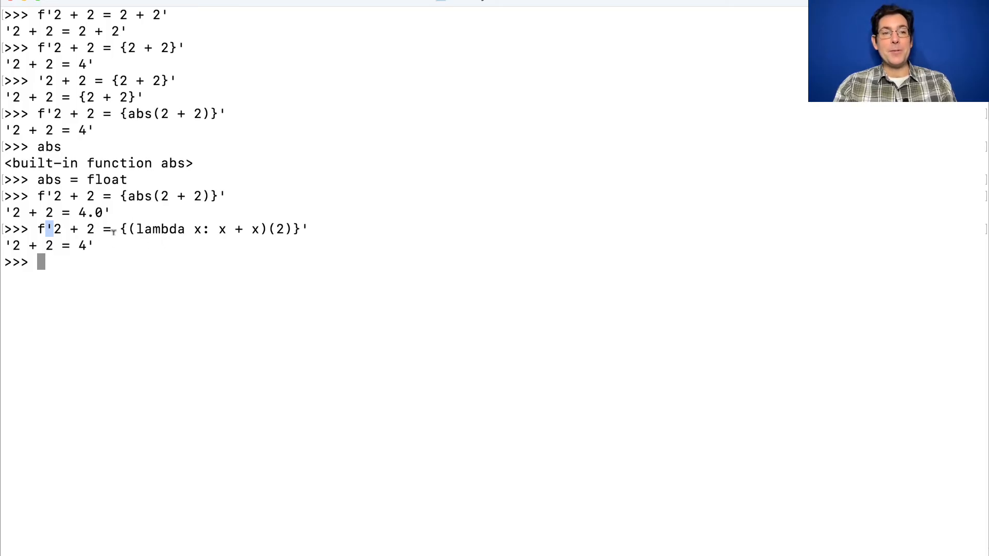
mouse_move(308, 254)
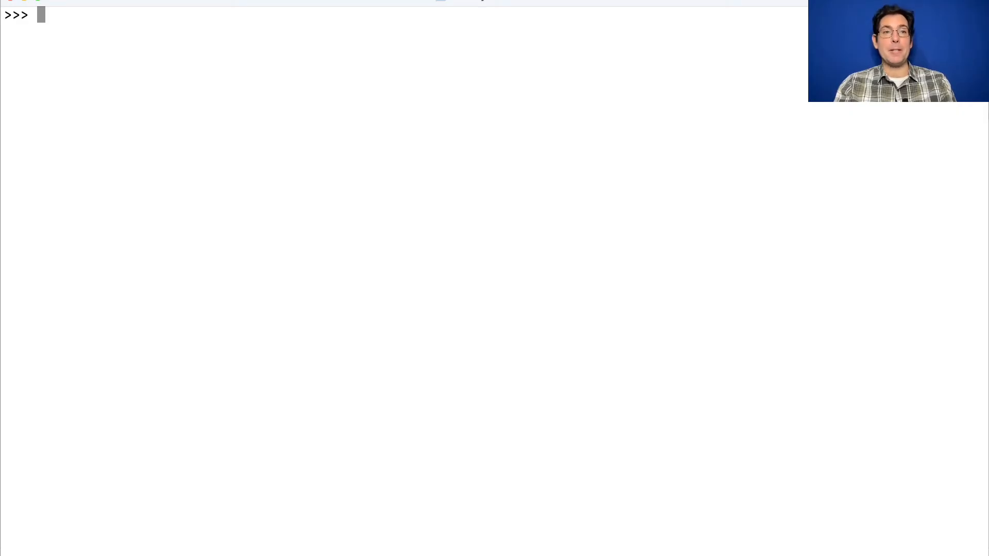
Step: Import Fraction, define half = Fraction(1, 2) and print it as 1/2
type("from fractions")
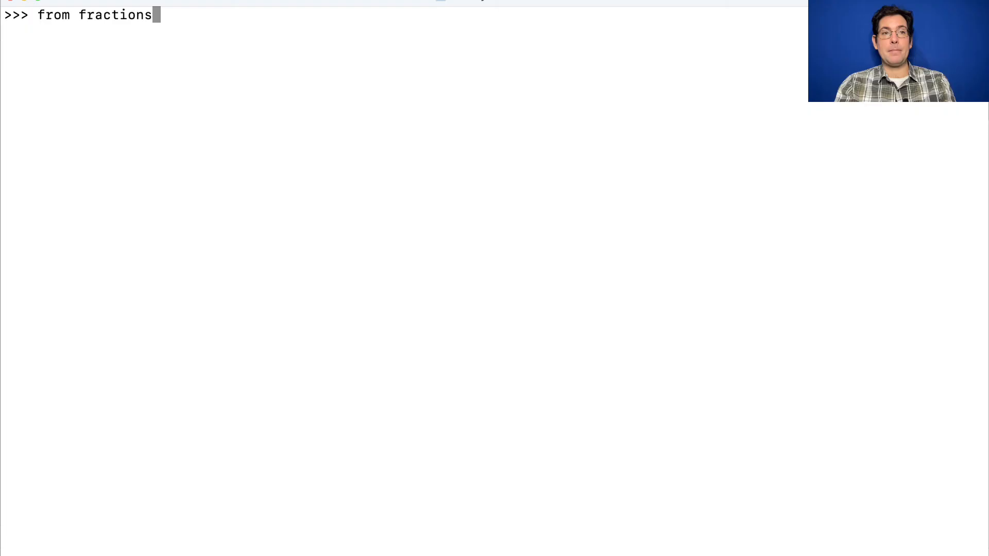
type("import Fraction")
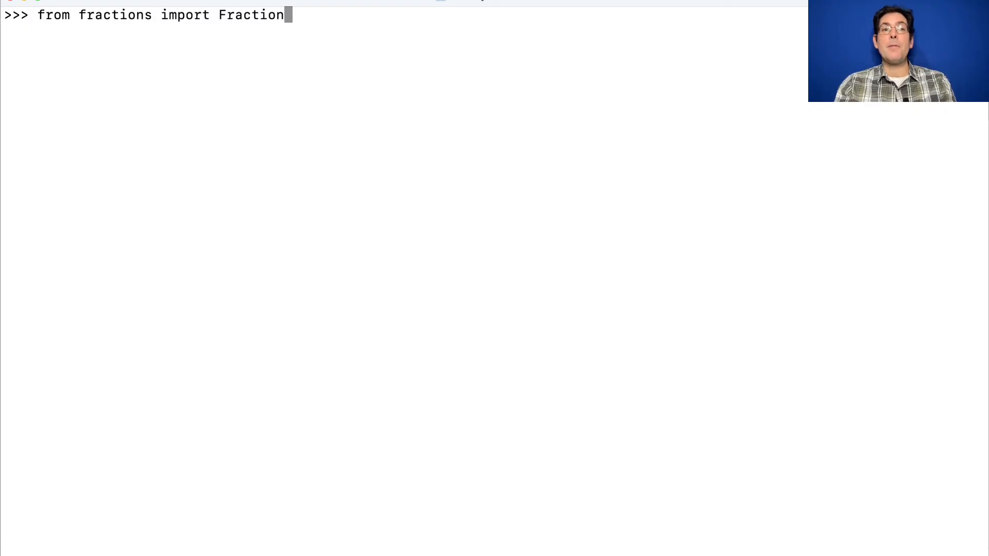
type("half = F")
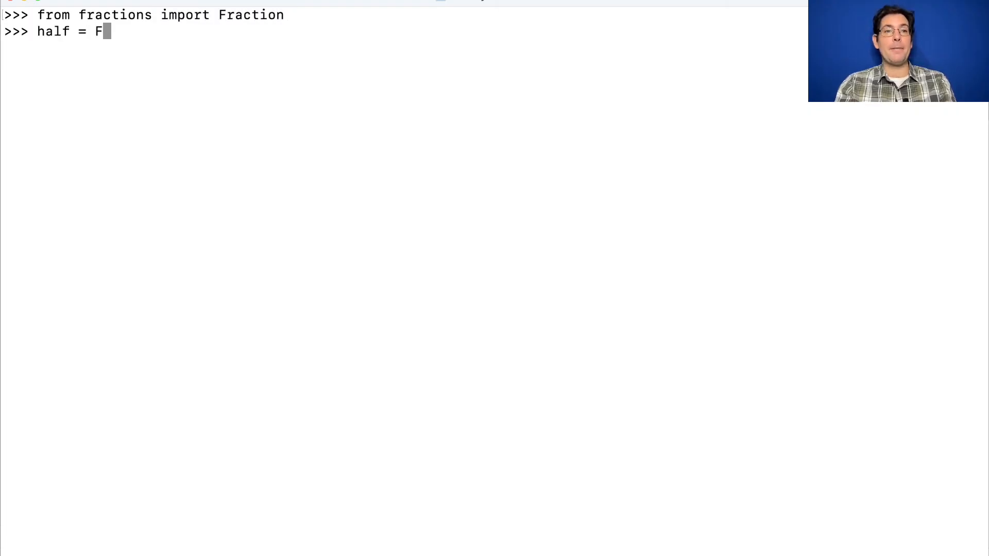
type("raction(1, 2")
type("half")
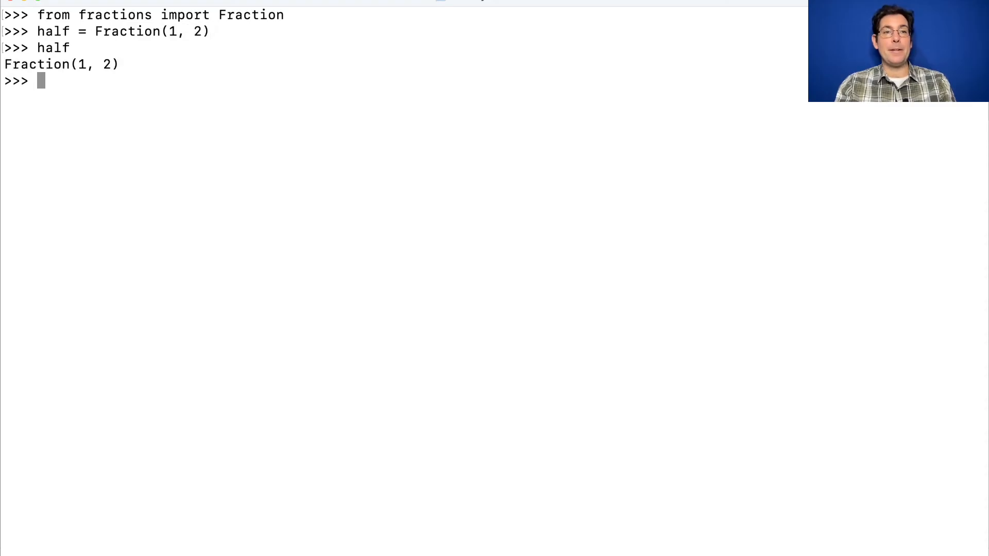
type("print")
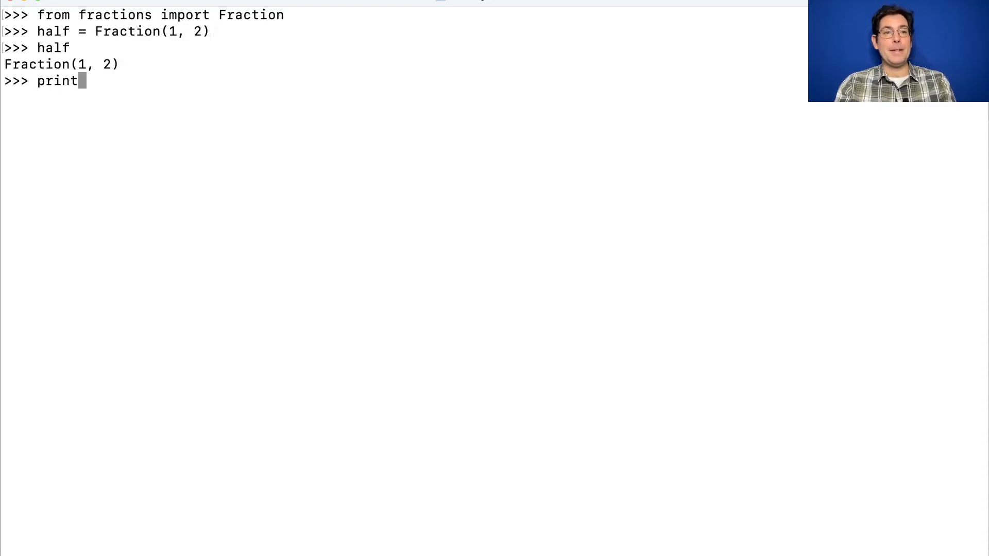
type("(half)")
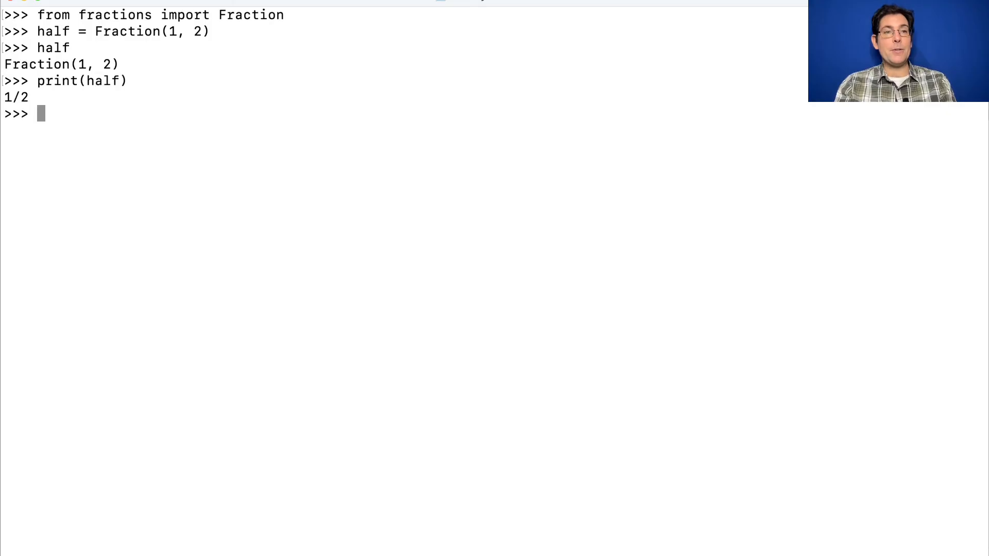
Step: Evaluate f'half of a half is {half * half}.' to get 1/4, then try repr()
type("f'")
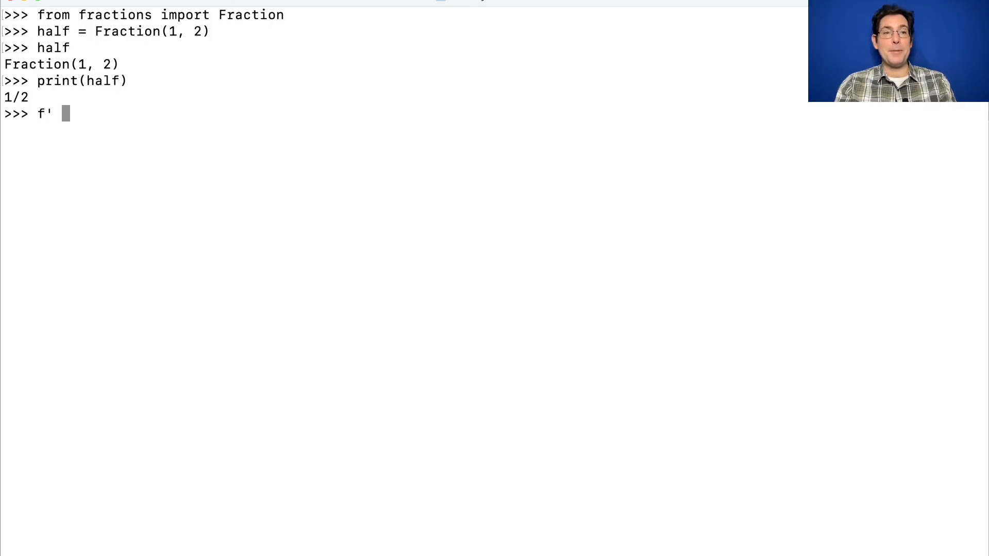
type("half of a half")
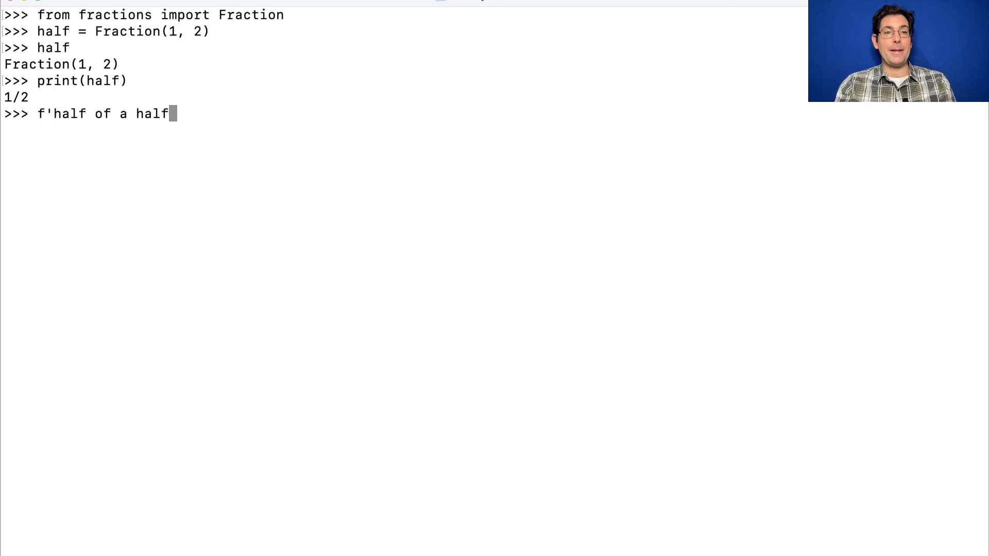
type("is {h")
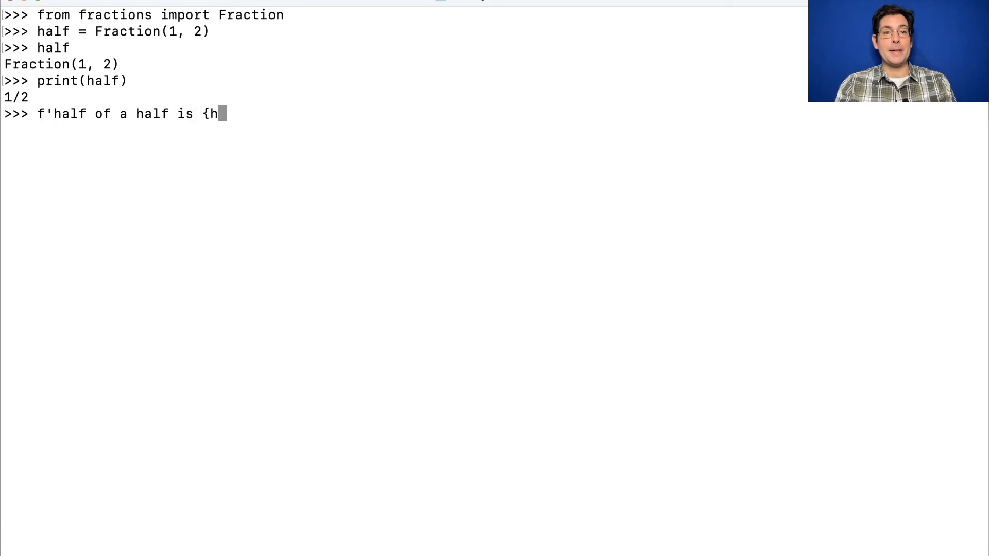
type("alf * half}")
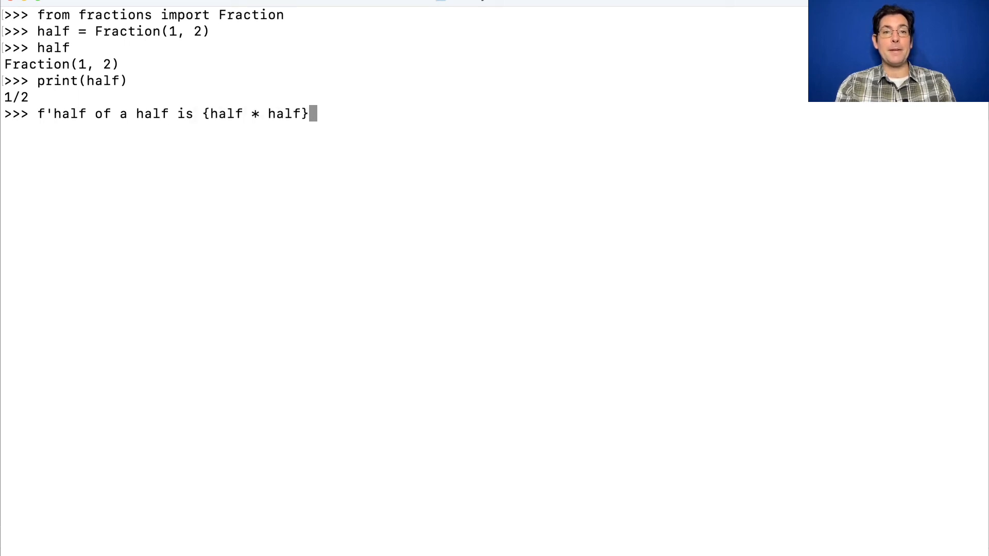
key("enter")
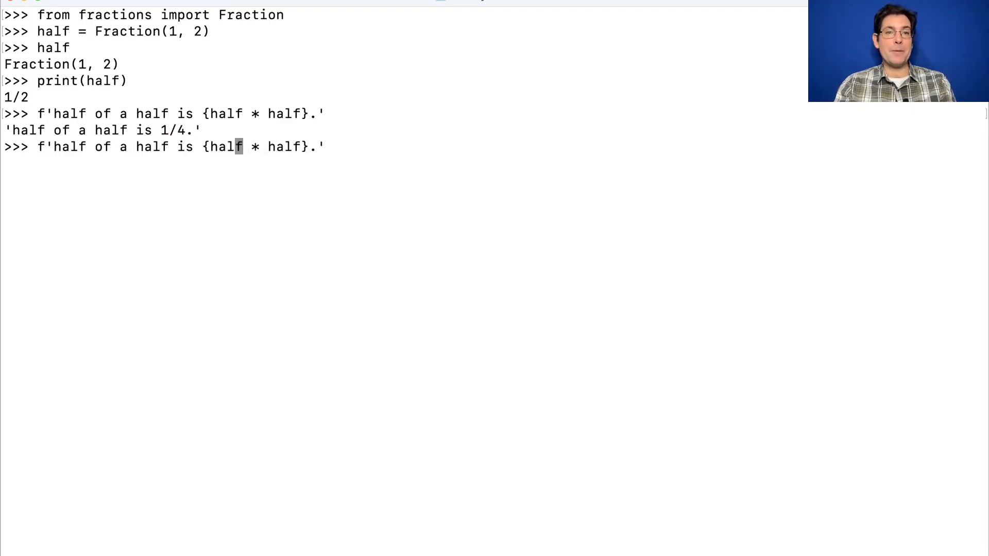
type("repr(")
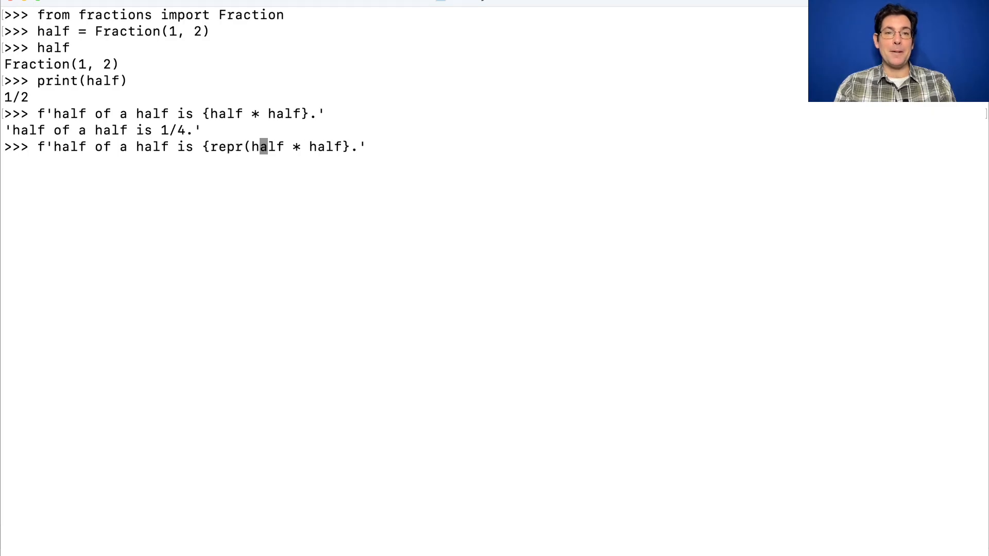
type(")")
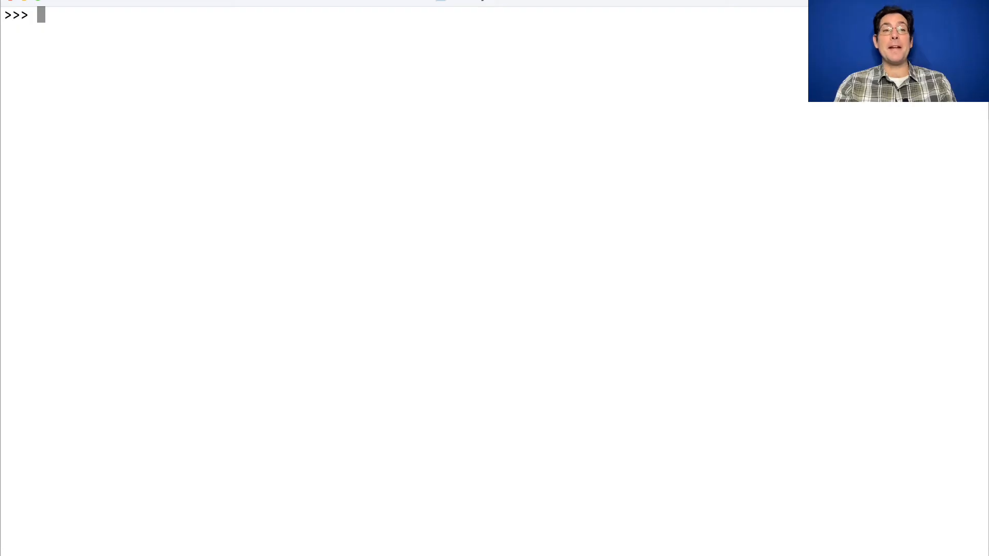
Step: Define s = [9, 8, 7] and evaluate f'because {s.pop()} {s.pop()} {s}.' to get 'because 7 8 [9].'
type("s = [")
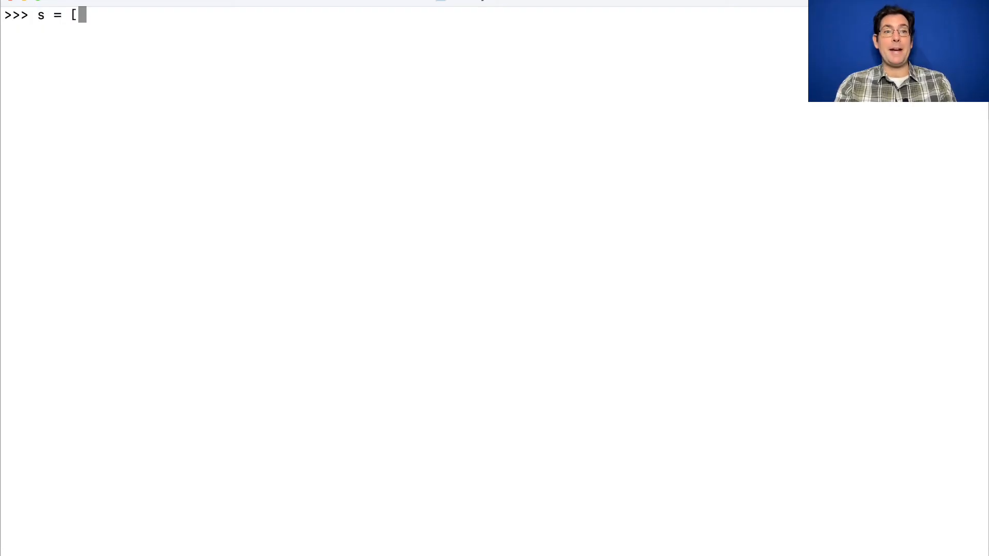
type("9, 8, 8")
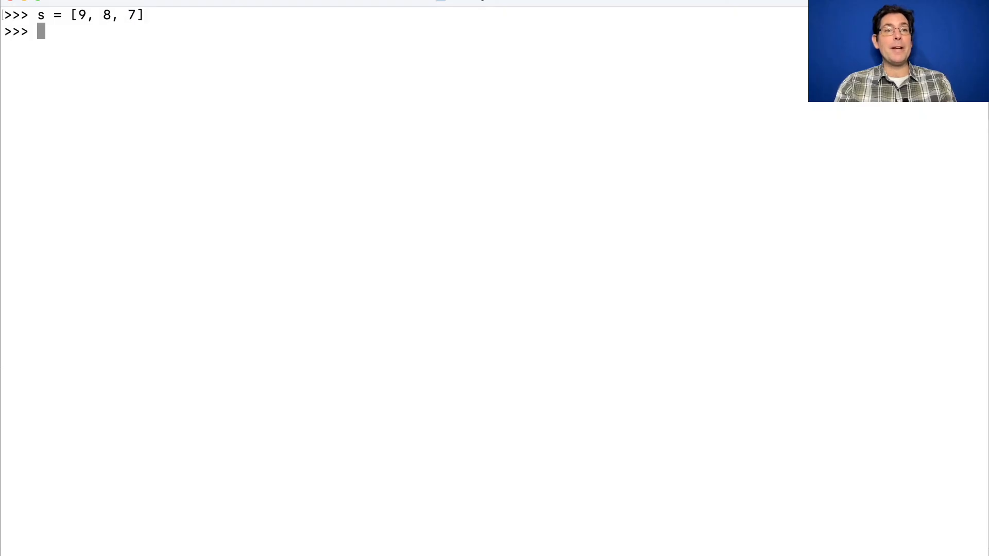
type("f'because")
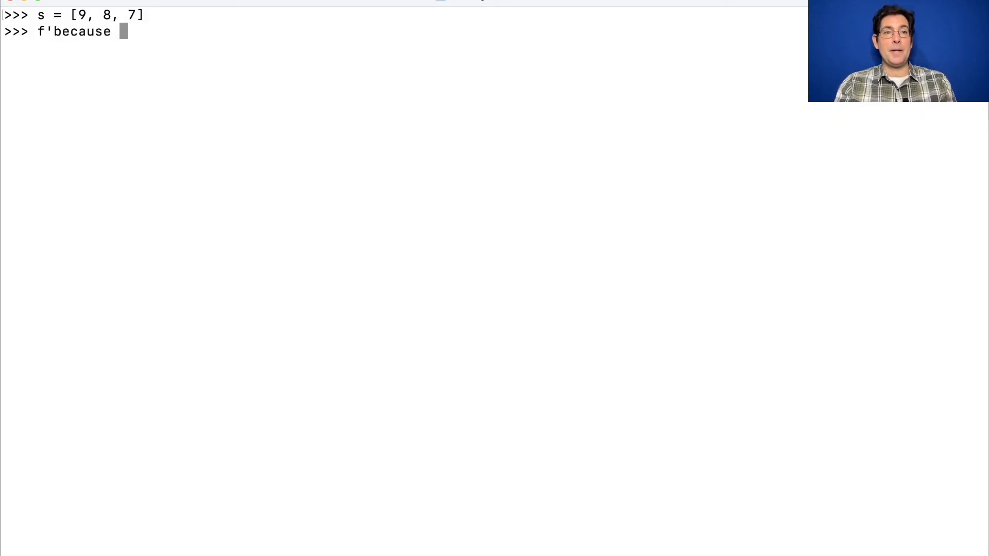
type("{s.pop")
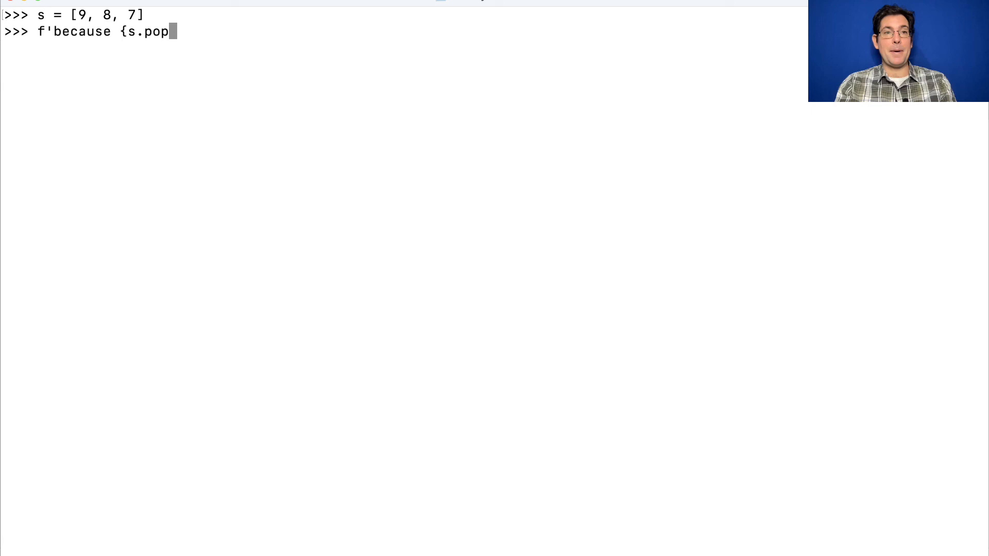
type("()} {s.pop()} {s}.")
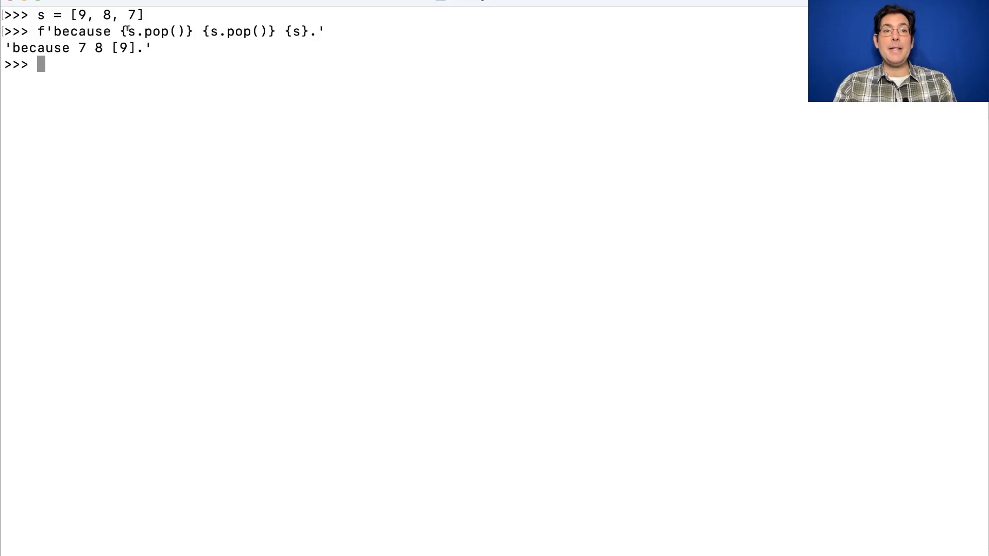
double_click(151, 32)
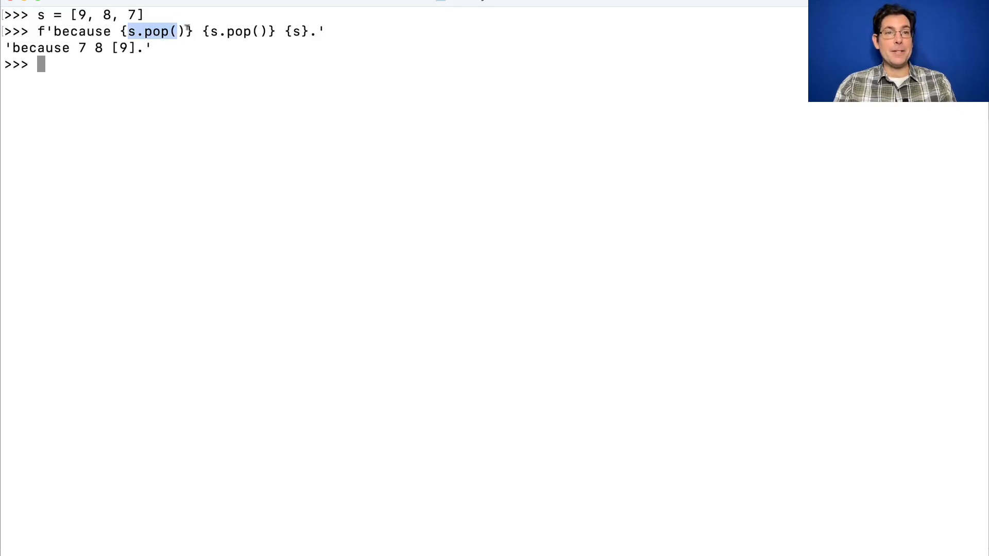